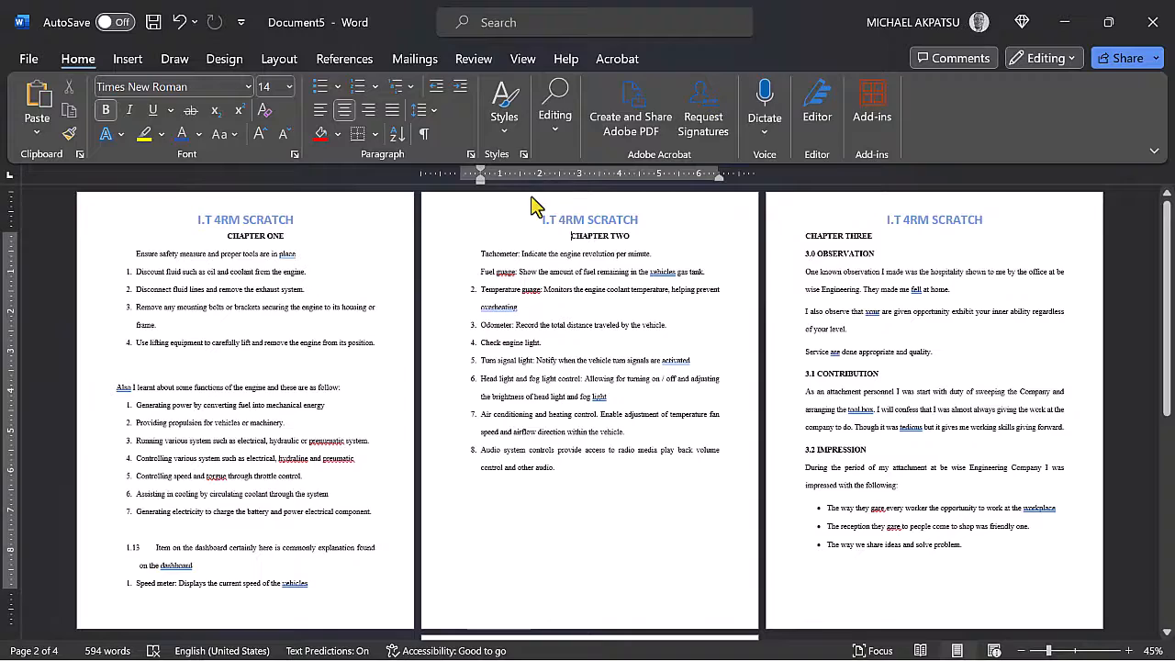
Show the Layout ribbon with its Page Setup options such as Breaks.
click(279, 57)
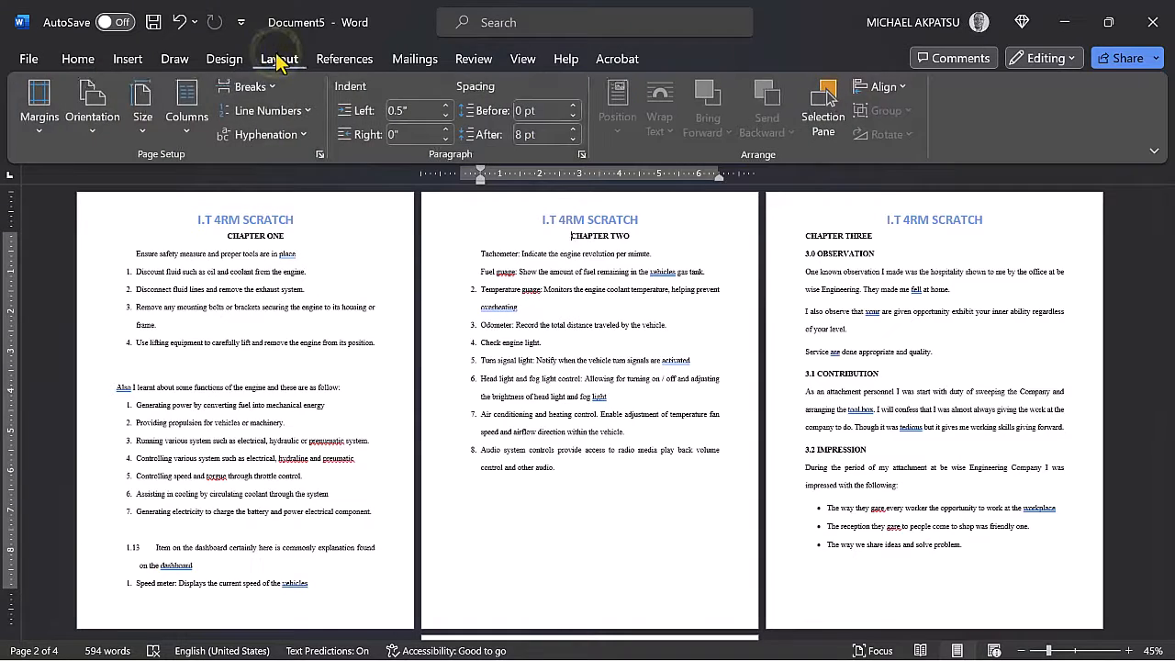
click(250, 86)
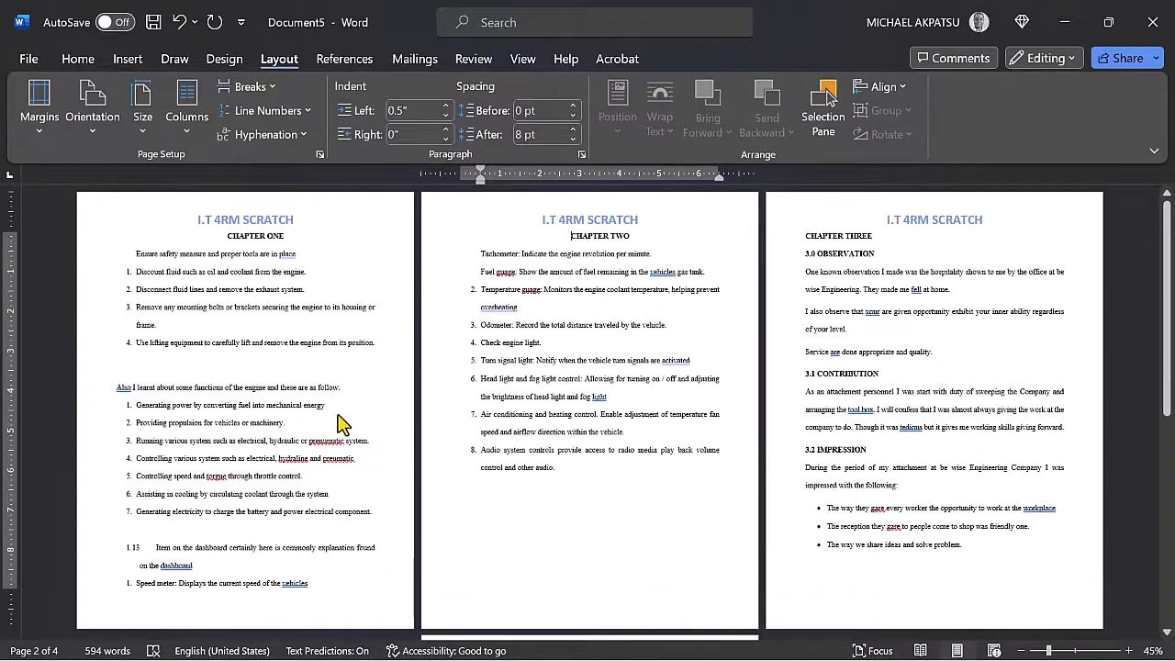
mouse_move(505, 224)
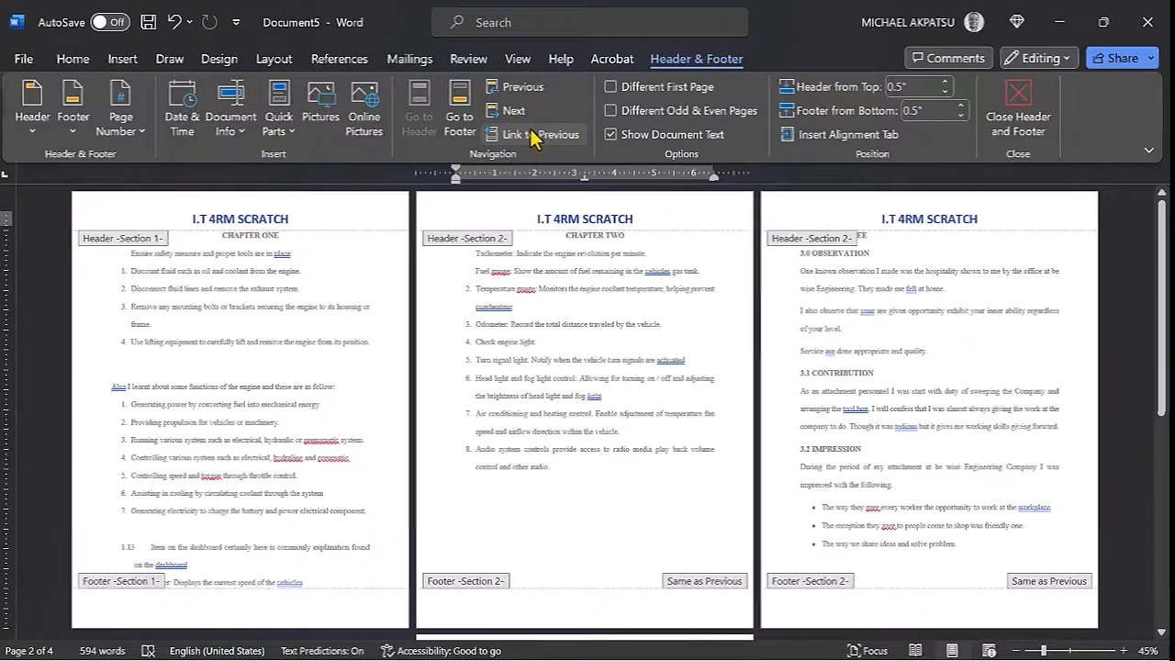
Turn off Link to Previous for the CHAPTER TWO section header.
click(1018, 110)
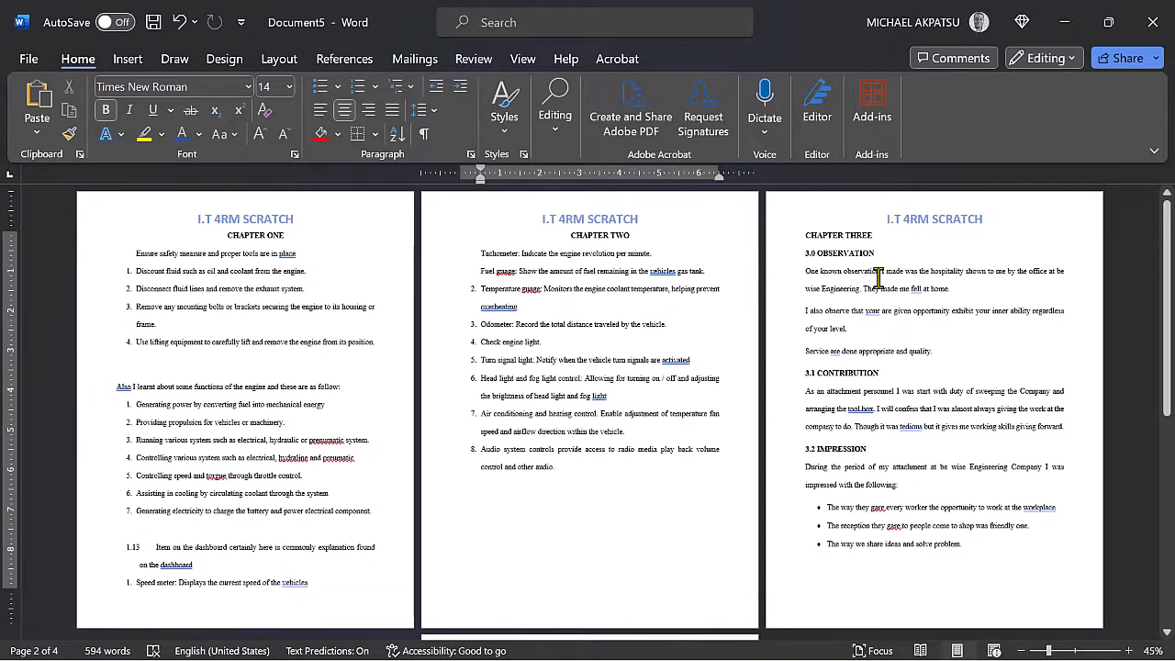
mouse_move(652, 323)
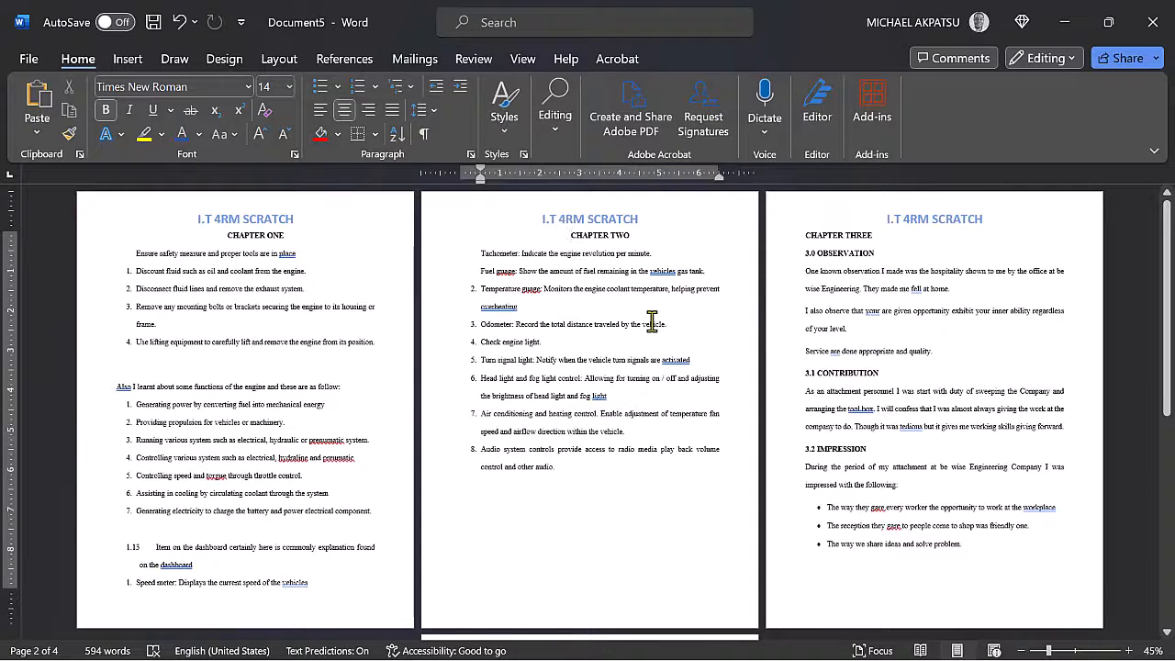
mouse_move(878, 235)
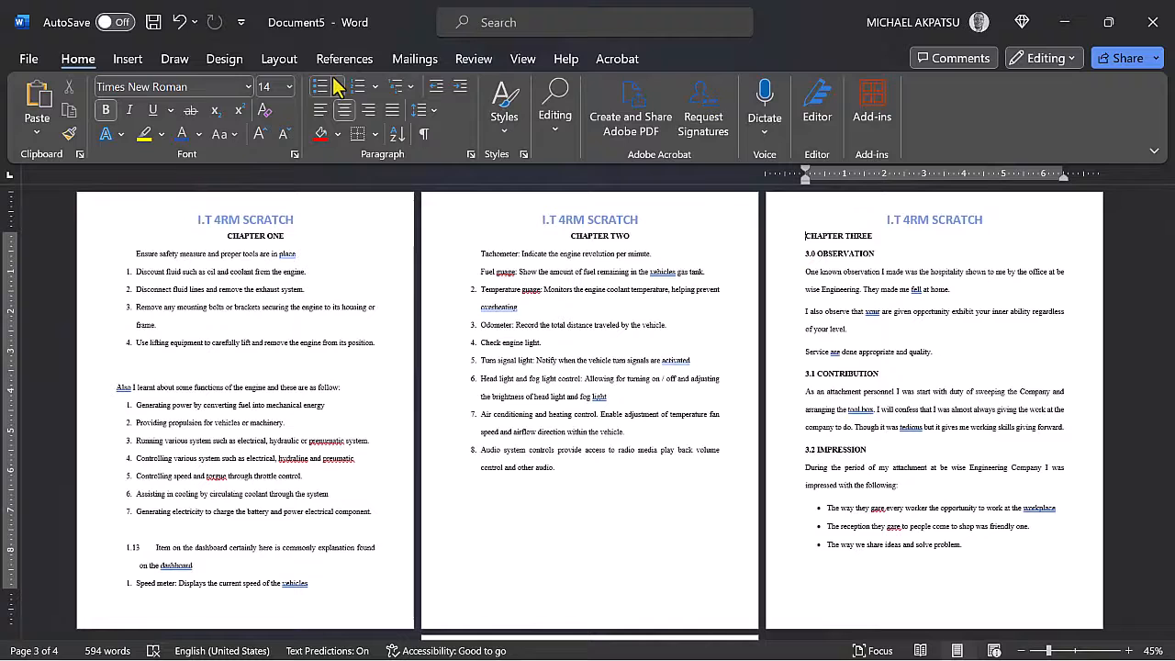
Show the Layout options, then enter the CHAPTER THREE page's header for editing.
click(279, 56)
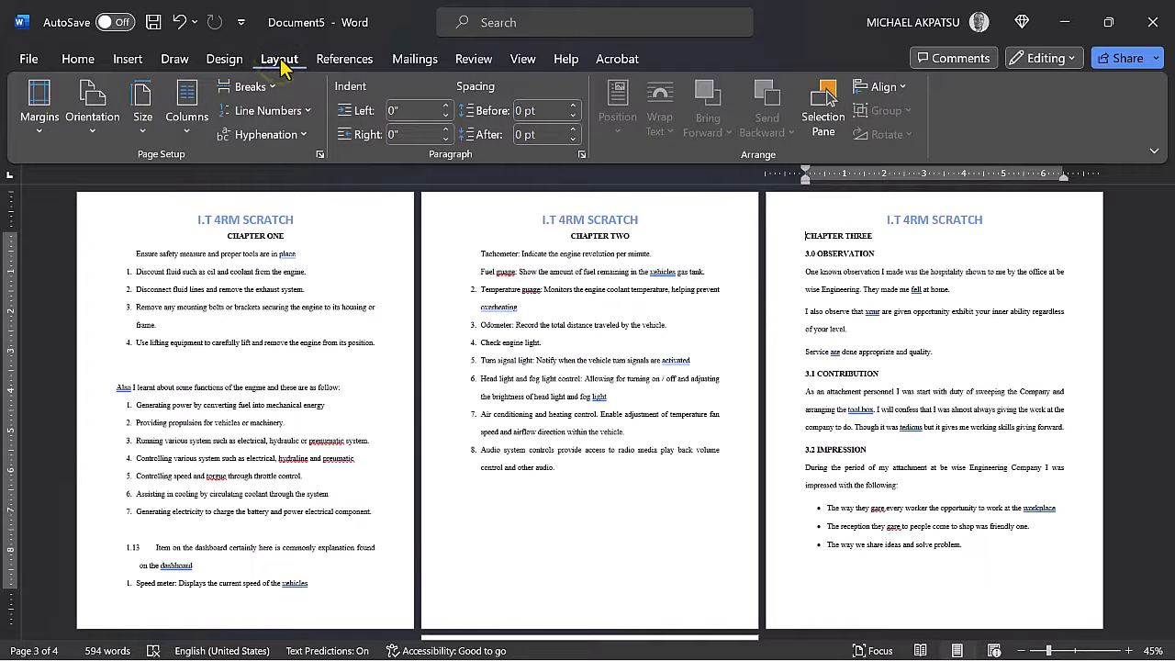
click(249, 86)
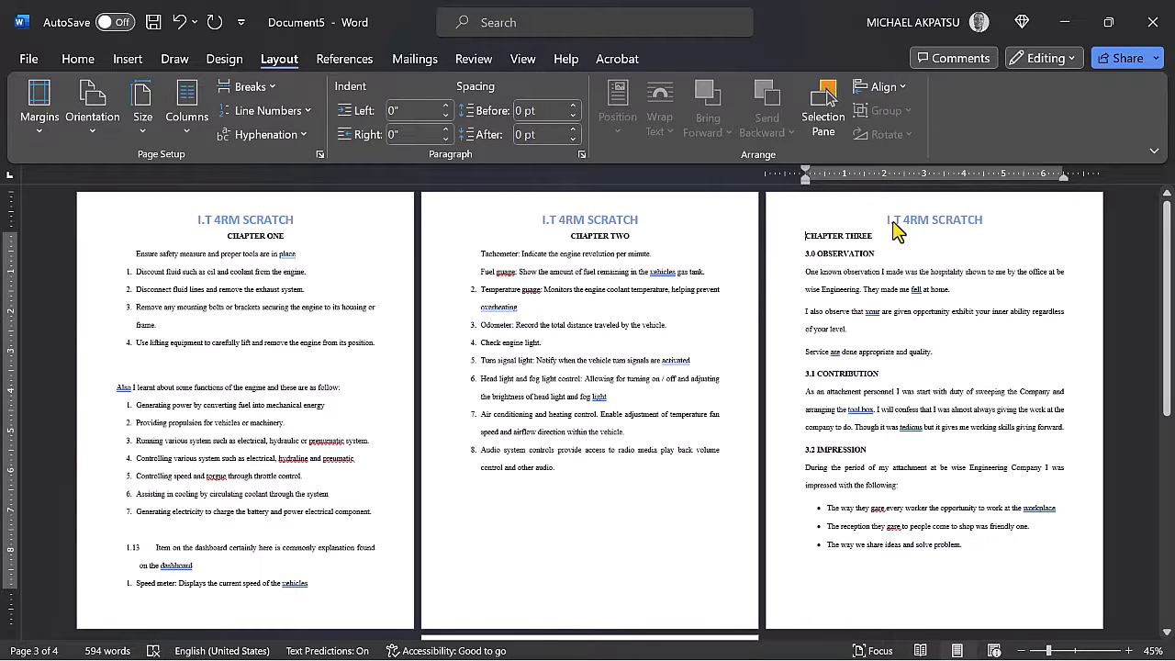
double_click(933, 220)
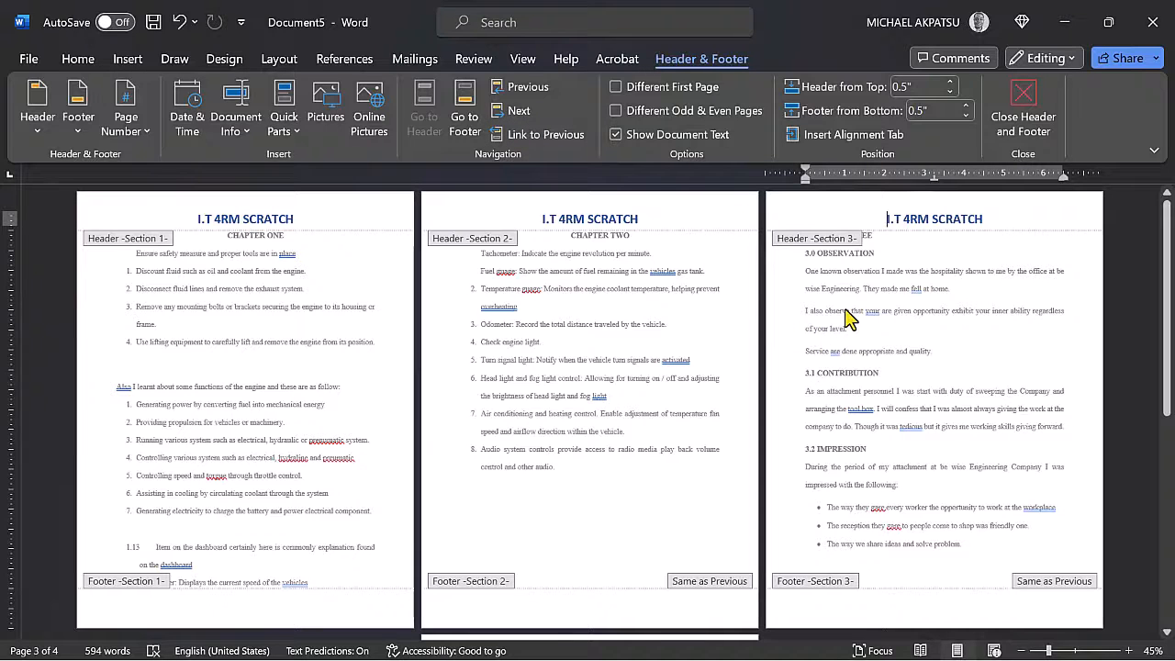
mouse_move(762, 286)
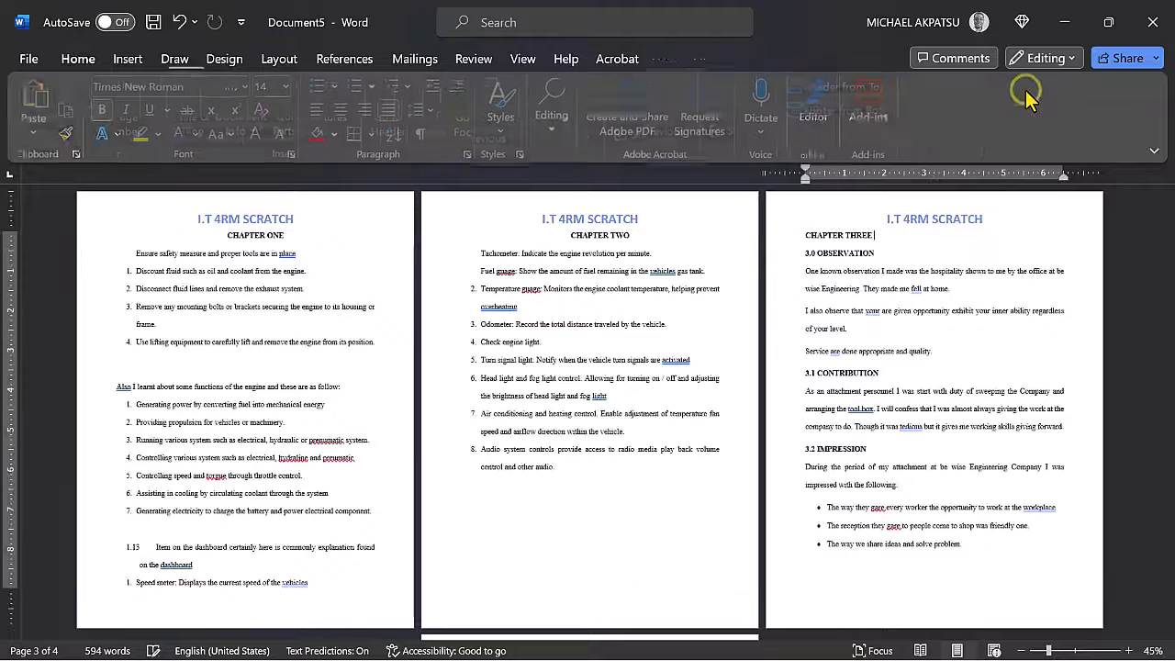
Leave header editing and return to the document body.
click(77, 57)
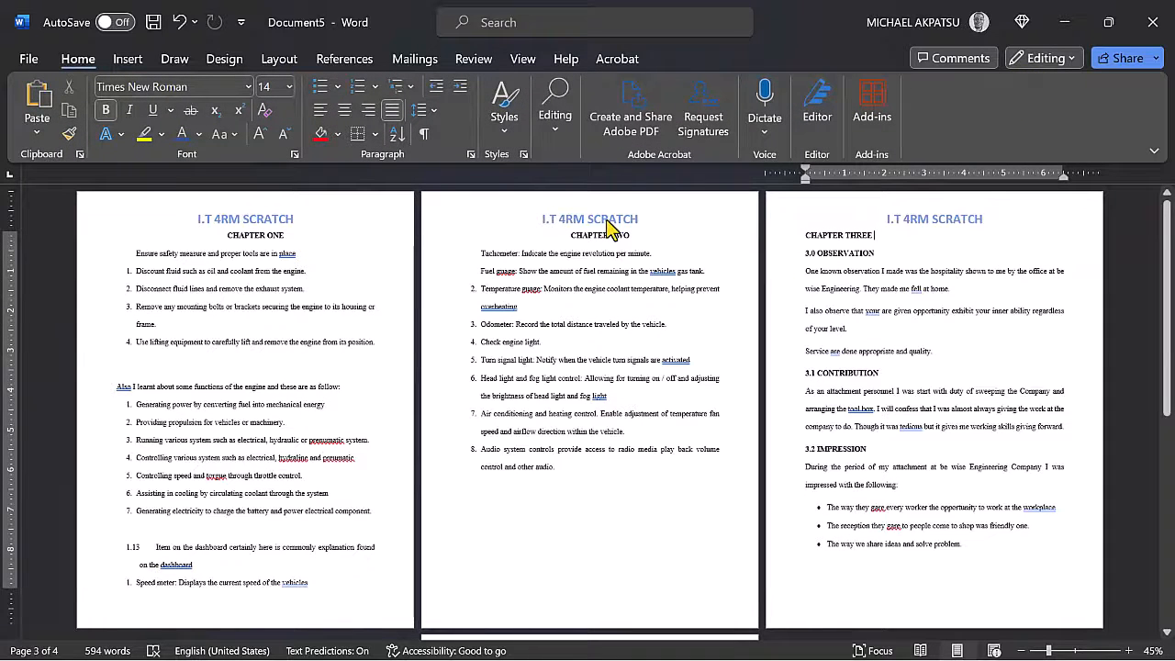
Delete the I.T 4RM SCRATCH text from the CHAPTER TWO header and return to the body.
double_click(589, 218)
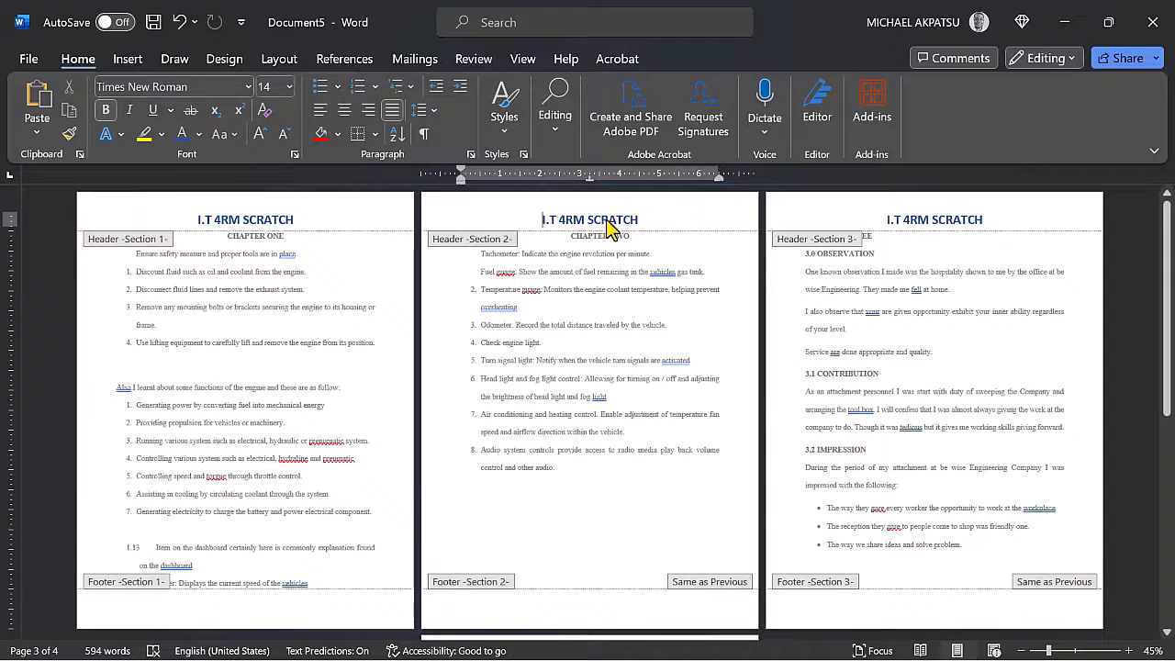
double_click(590, 218)
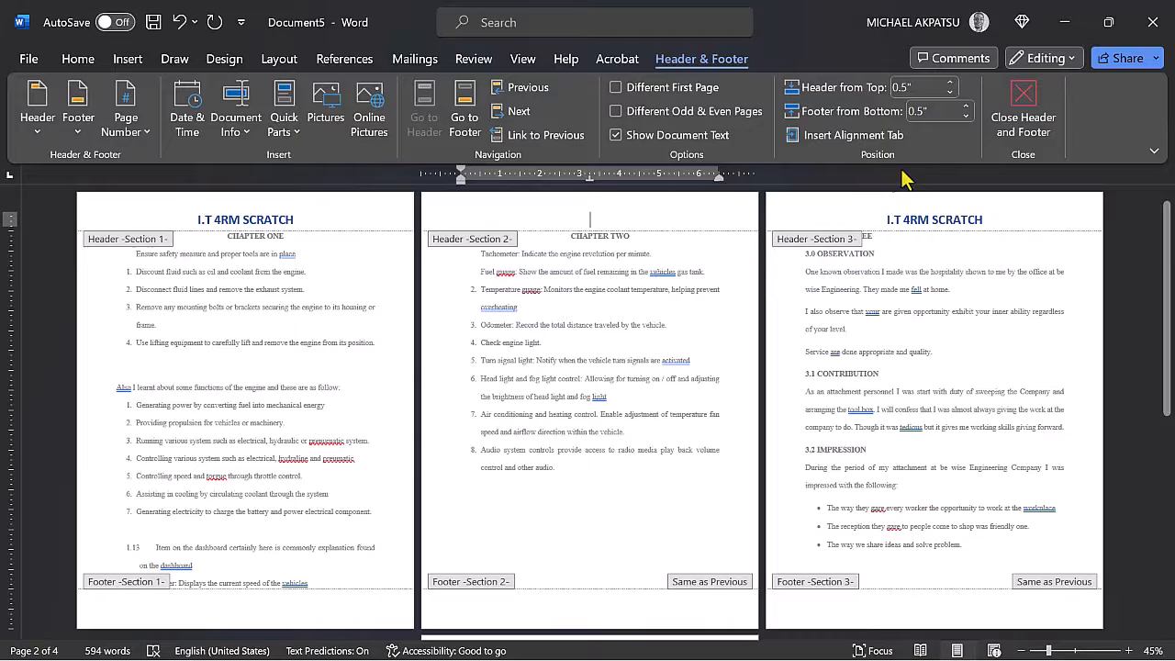
click(1021, 108)
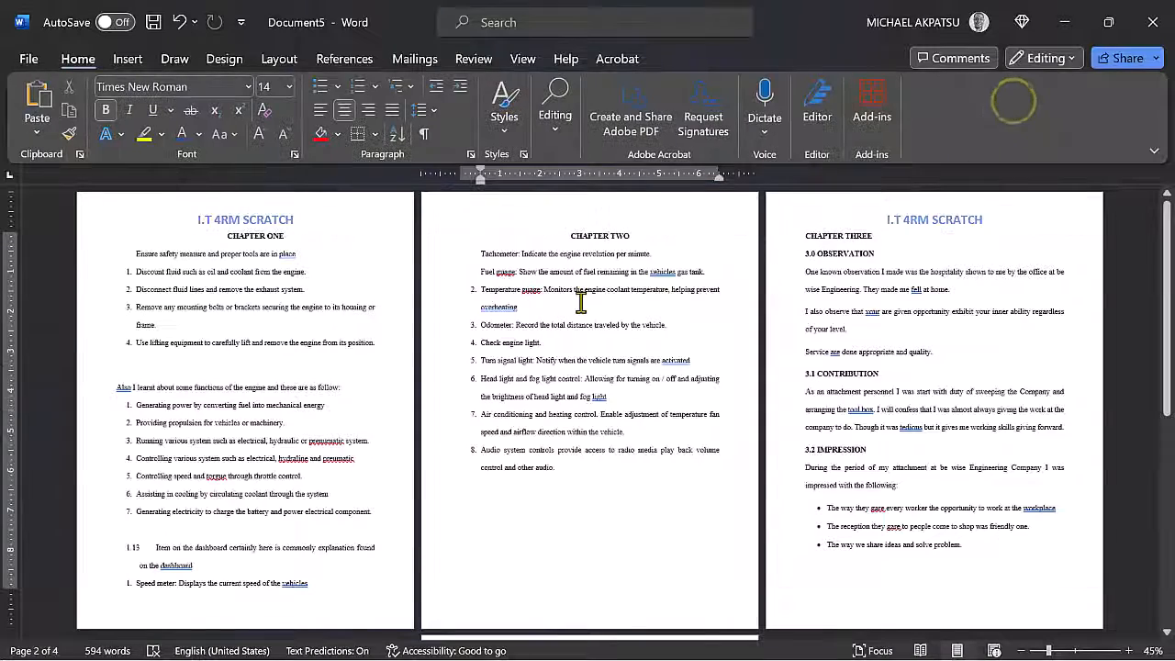
scroll(down, 3)
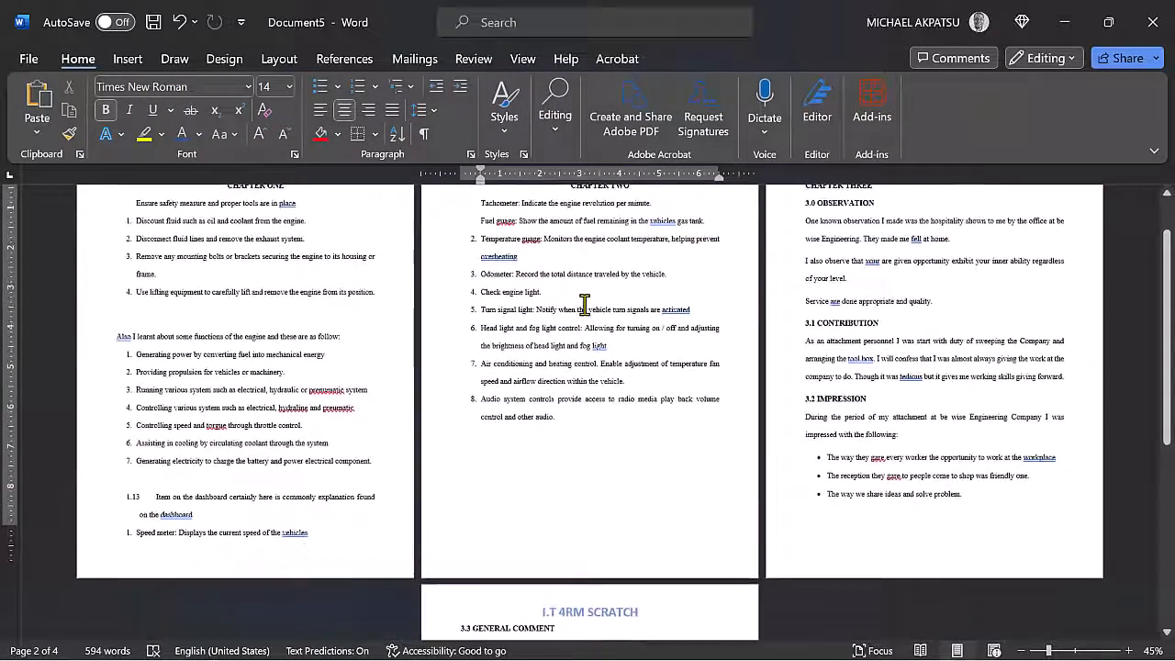
scroll(down, 3)
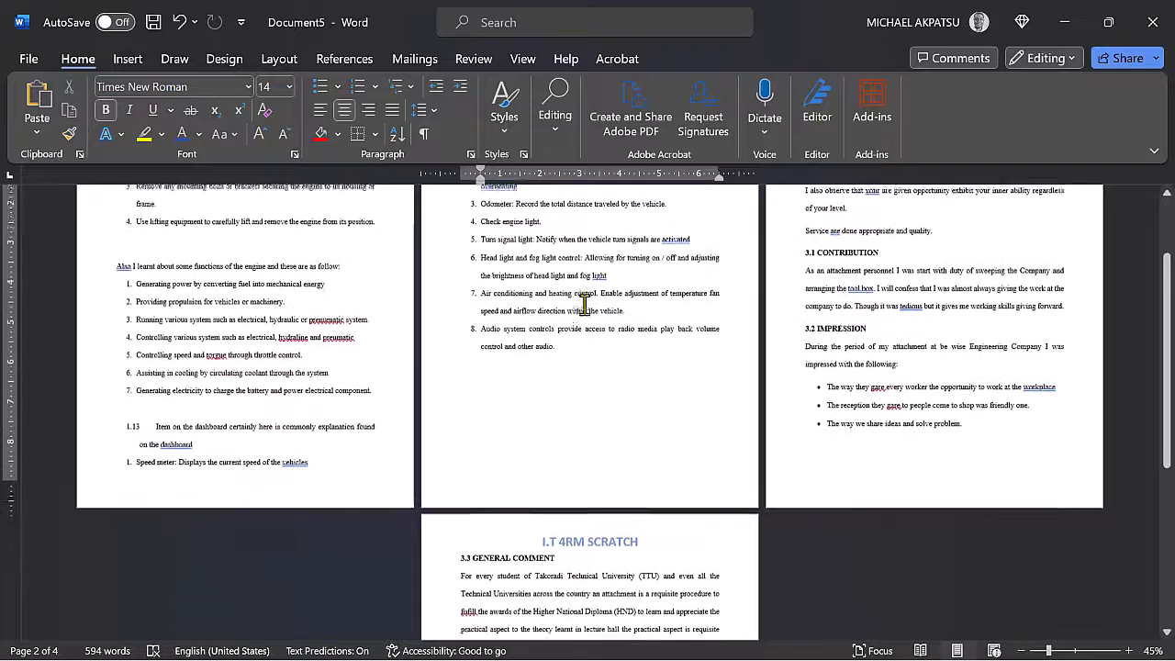